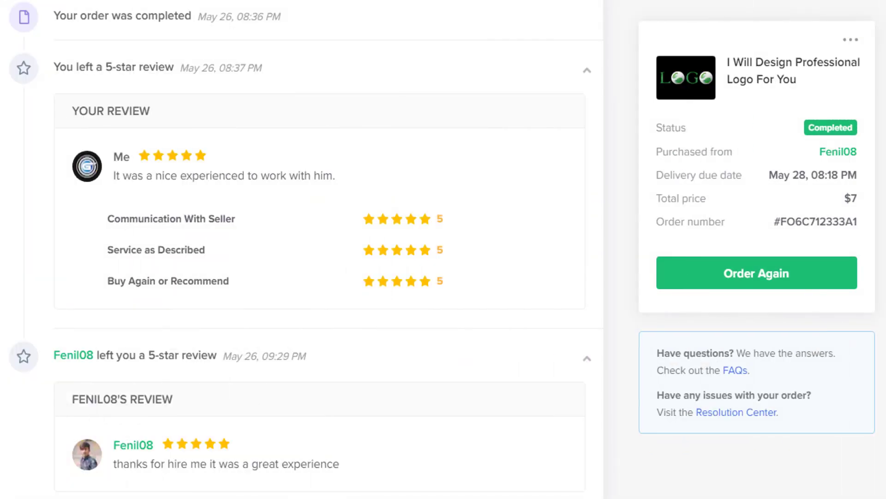
# Step: Switch from the Fiverr order tab to the graphicsfamily.com tab
pyautogui.click(231, 11)
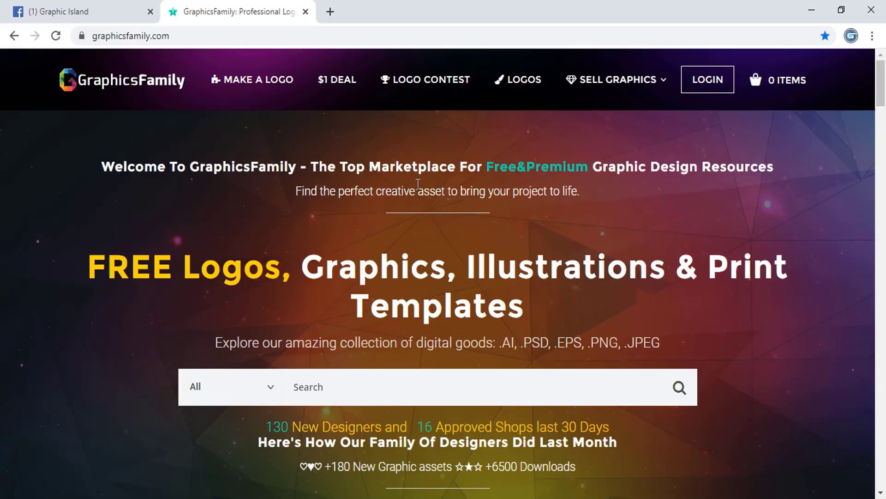
pyautogui.moveTo(425, 80)
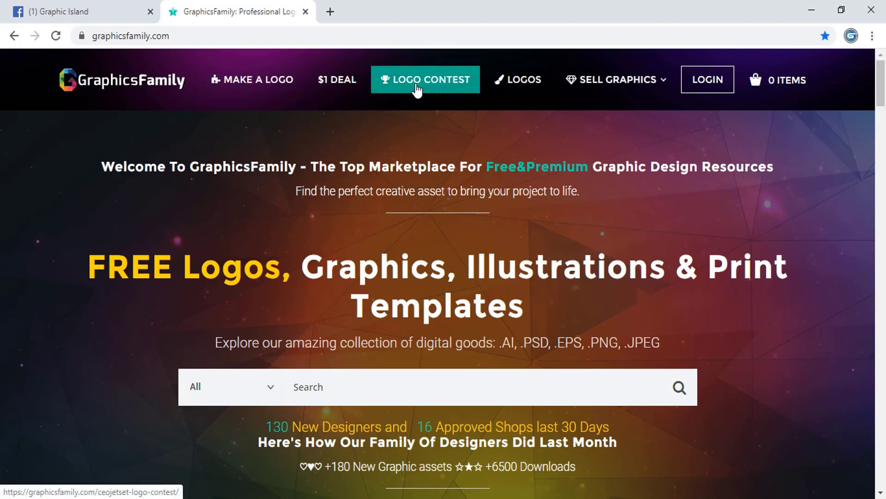
# Step: Go to the Logo Contest page and scroll down to the CeoJetSet Entries / Upload bar
pyautogui.click(424, 80)
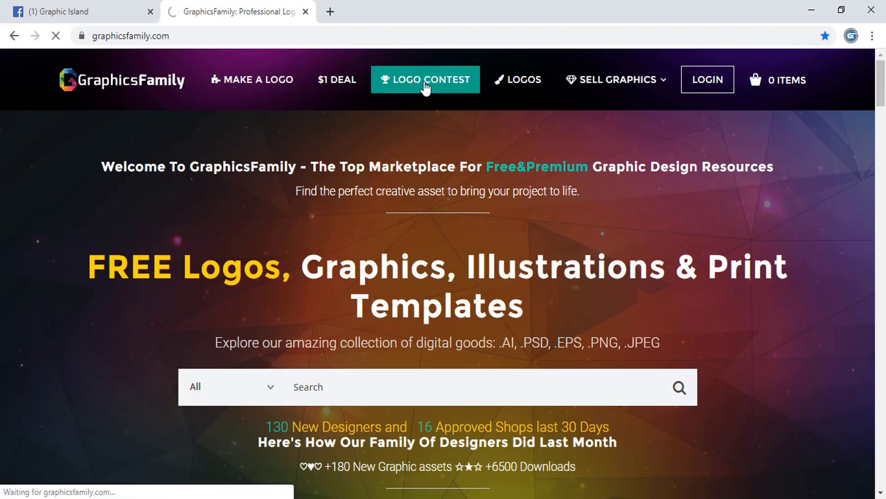
pyautogui.click(425, 79)
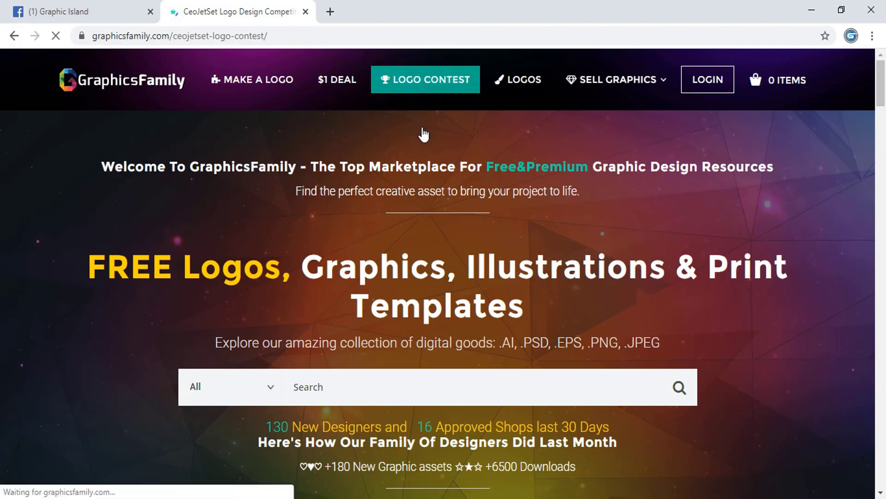
pyautogui.scroll(-3)
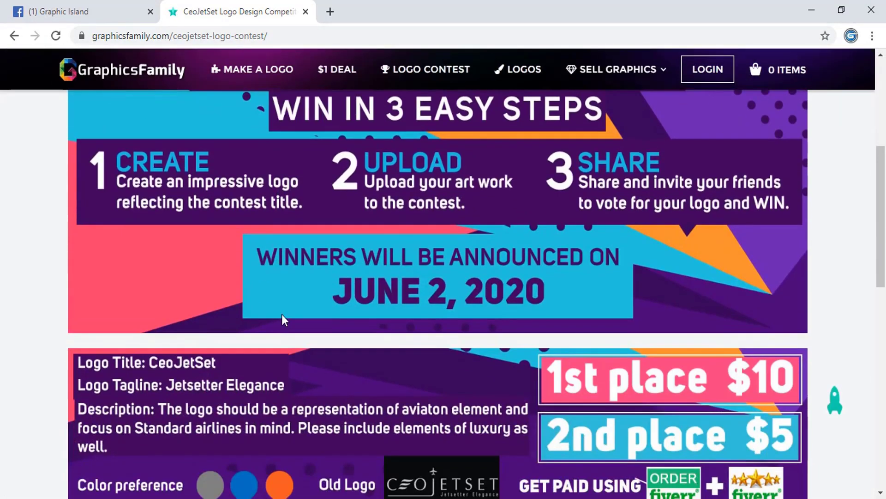
pyautogui.scroll(-3)
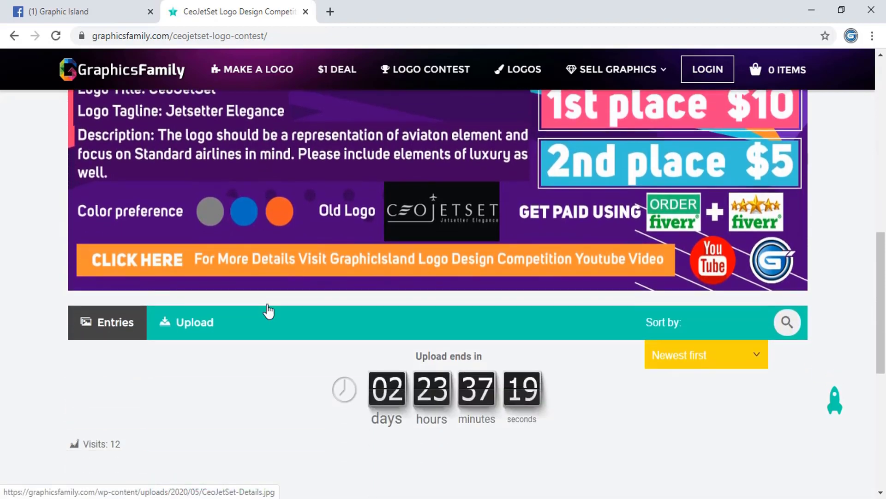
pyautogui.scroll(-3)
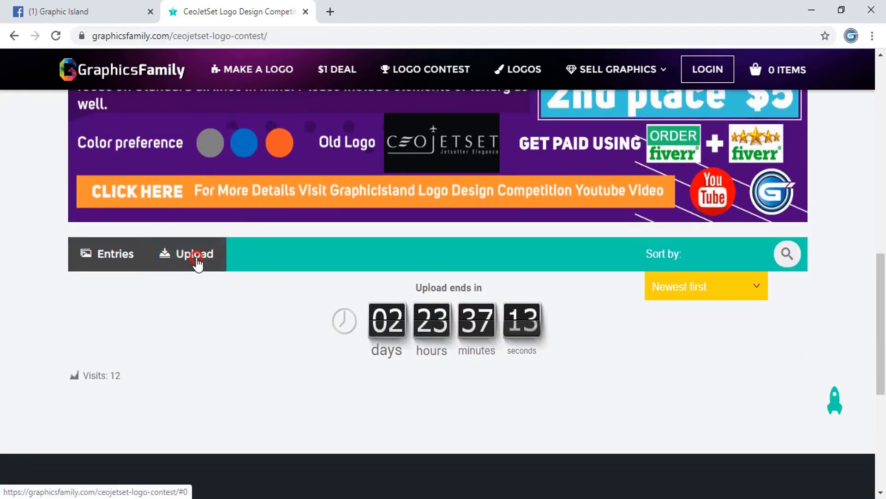
# Step: Log in with the Facebook account from the Upload prompt and return to the Entries / Upload bar
pyautogui.click(193, 253)
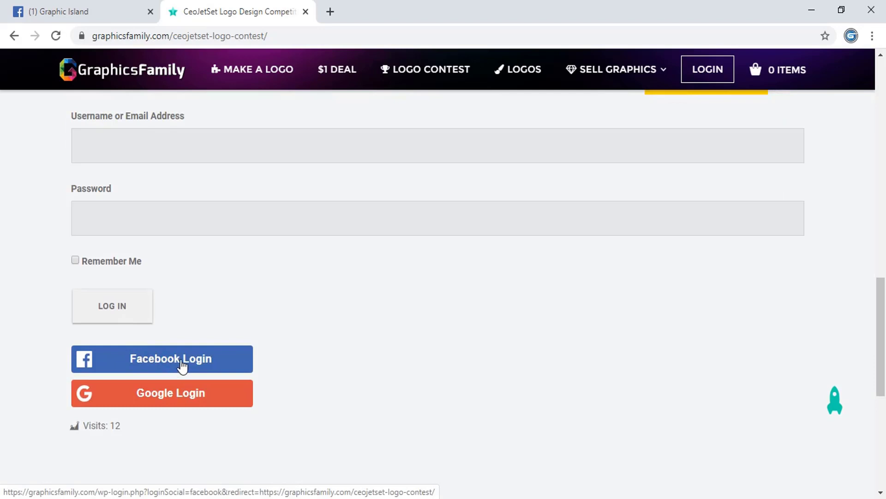
pyautogui.click(170, 358)
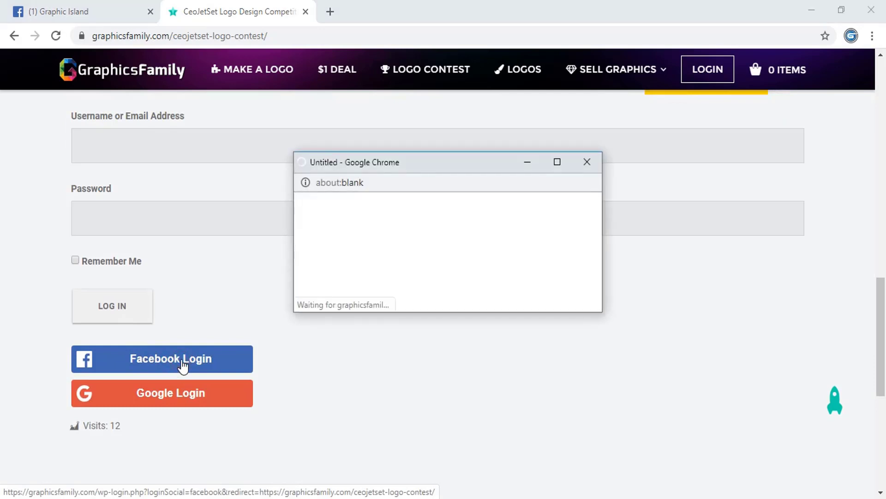
pyautogui.click(161, 358)
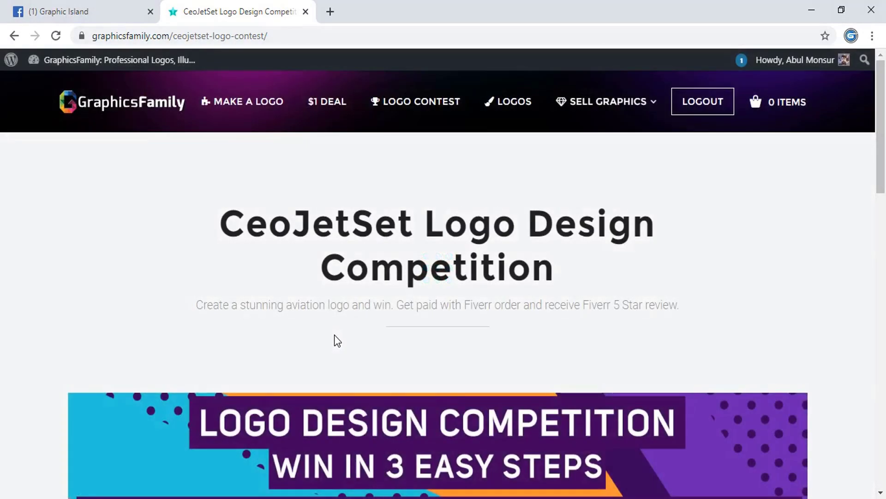
pyautogui.scroll(-3)
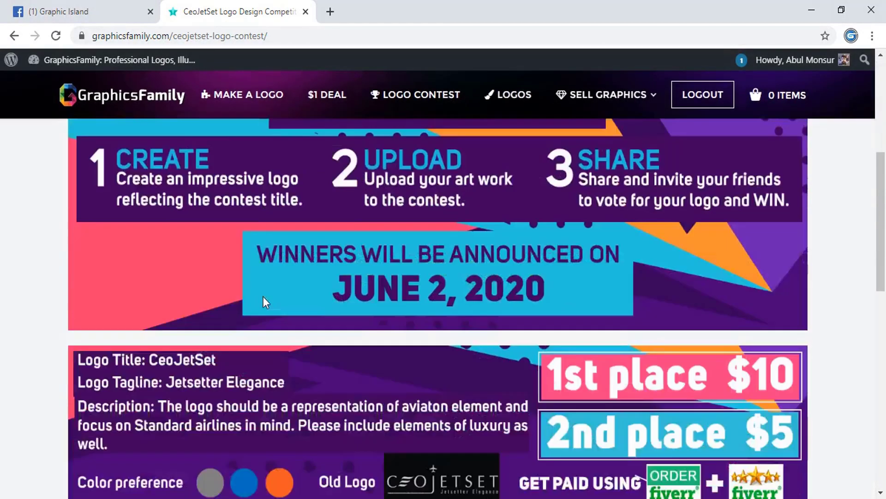
pyautogui.scroll(-3)
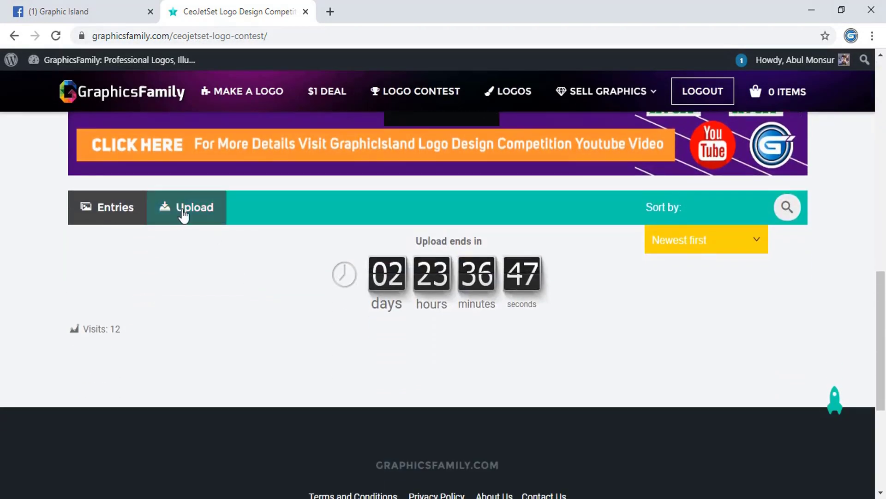
# Step: Start the upload form, choose the Professional-Logo JPEG and name the logo 'safdsf safdd'
pyautogui.click(186, 207)
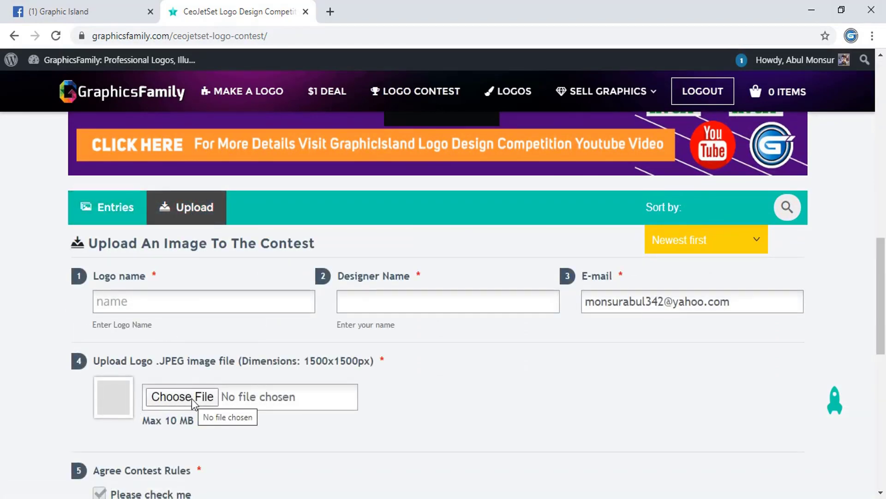
pyautogui.click(182, 396)
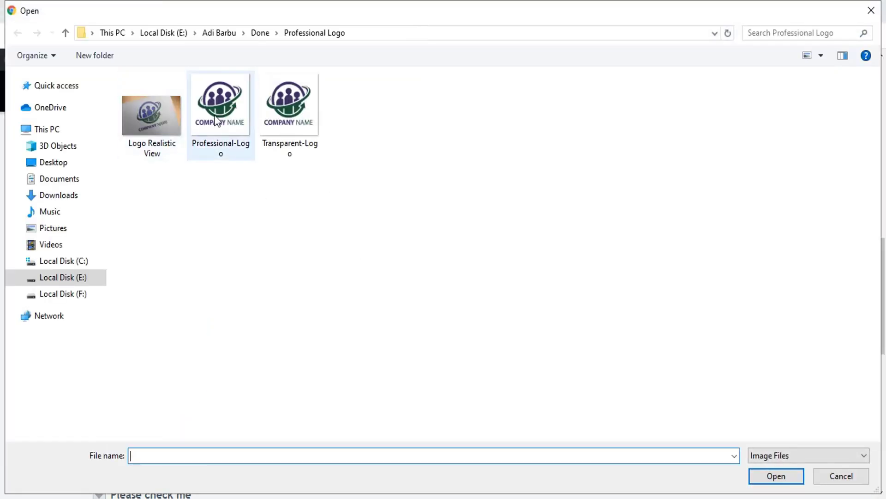
pyautogui.click(775, 475)
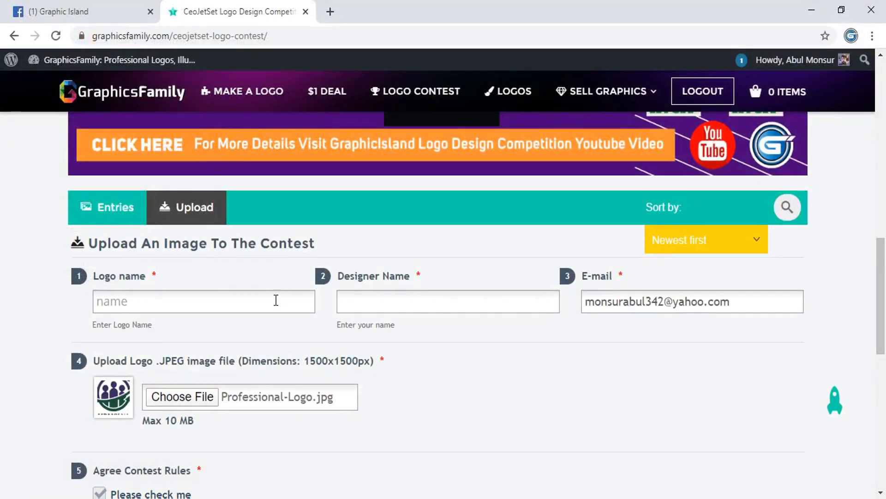
pyautogui.click(202, 301)
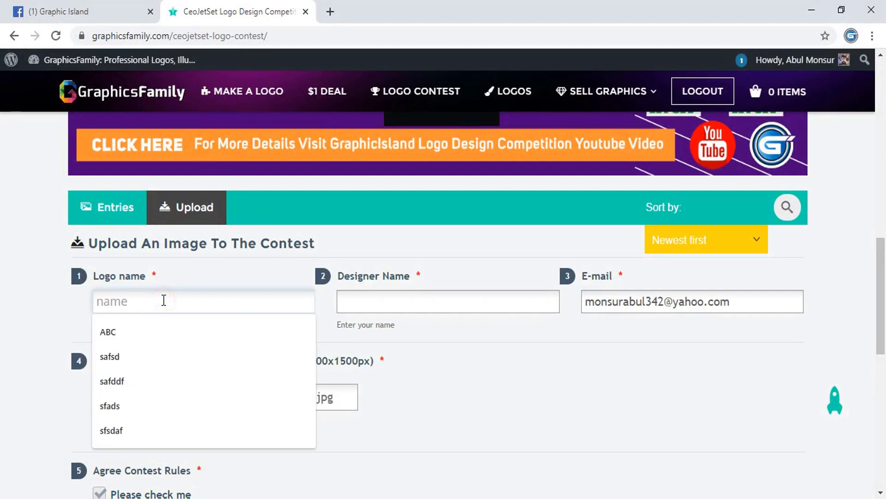
pyautogui.moveTo(284, 255)
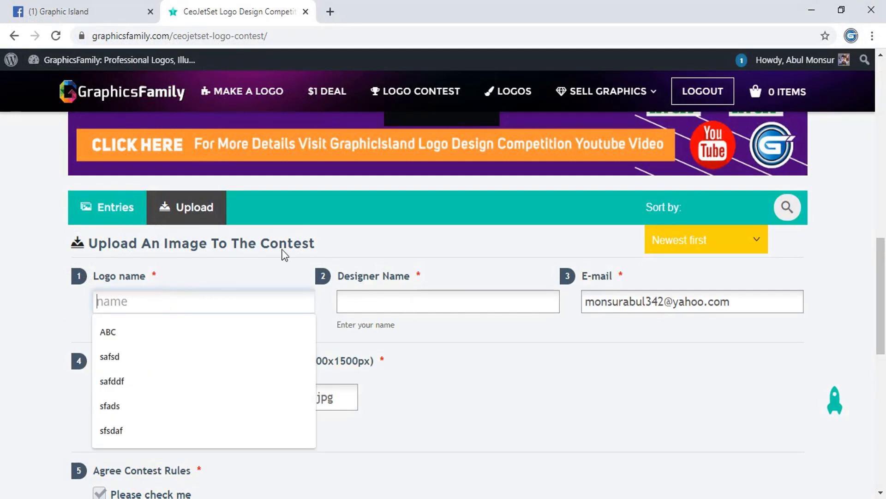
pyautogui.moveTo(410, 376)
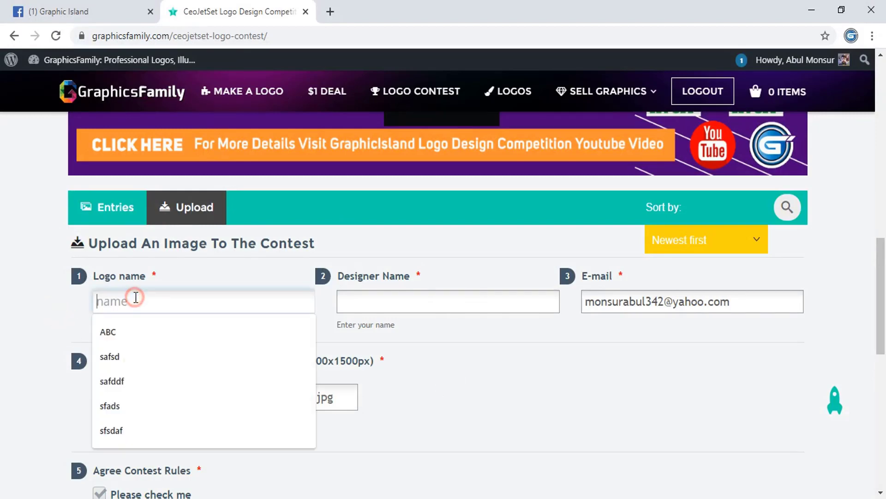
pyautogui.write('safdsf')
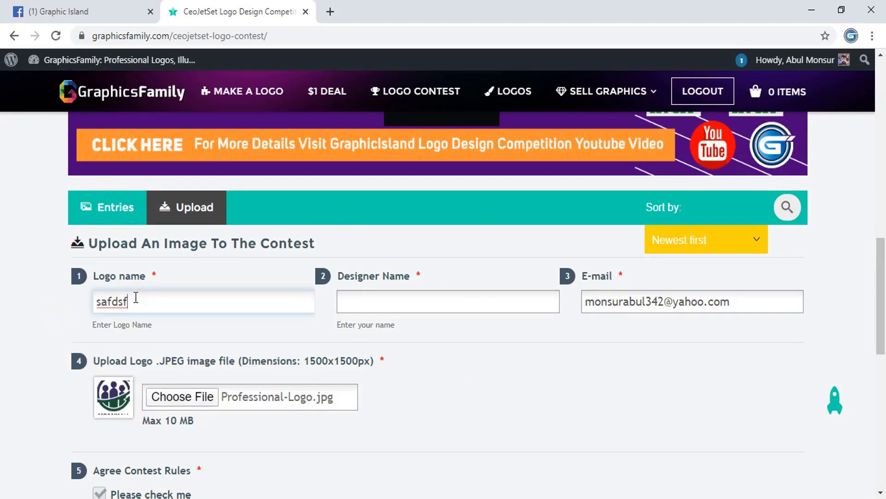
pyautogui.write('safdd')
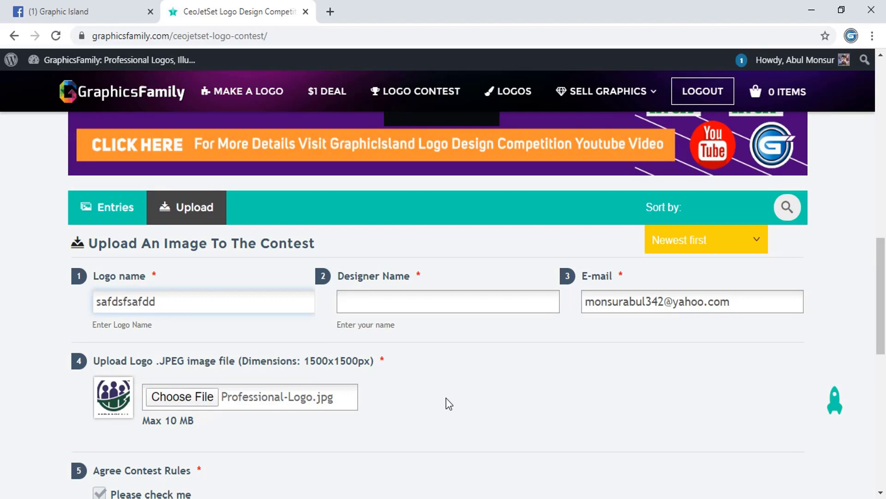
# Step: Set designer name Graphic Island, agree to contest rules and submit until Successfully Uploaded appears
pyautogui.click(446, 301)
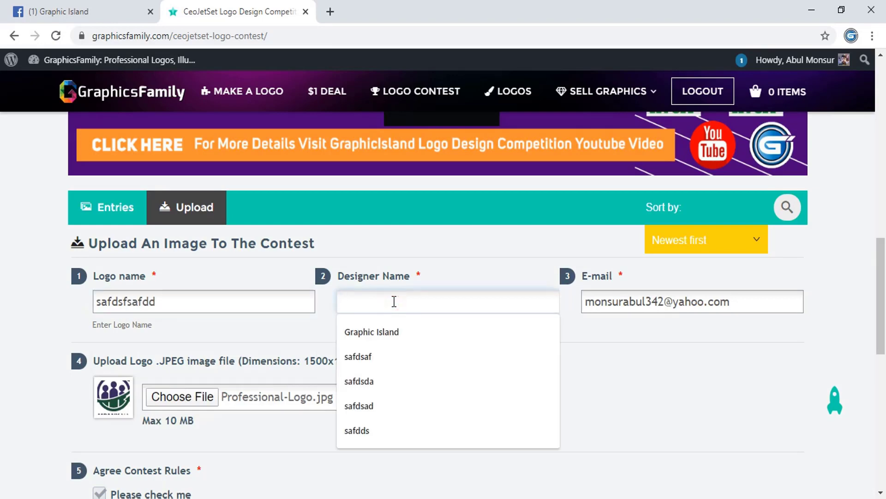
pyautogui.click(372, 331)
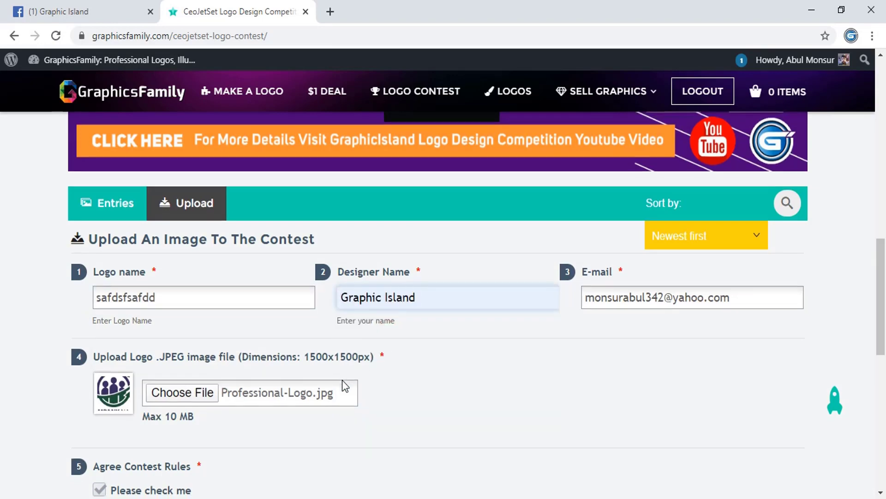
pyautogui.scroll(-3)
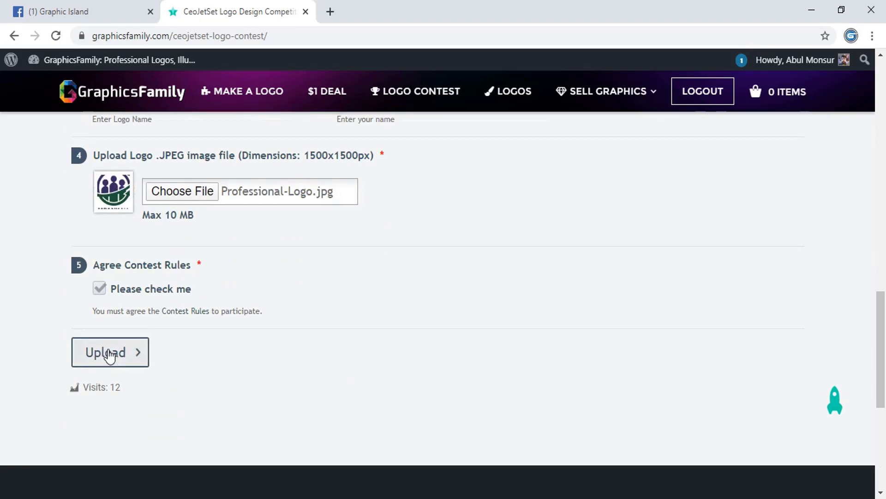
pyautogui.click(110, 352)
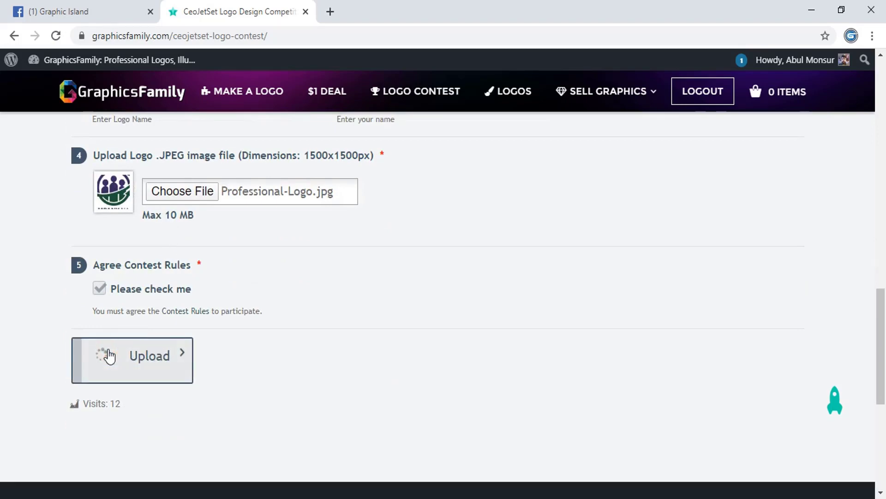
pyautogui.click(132, 359)
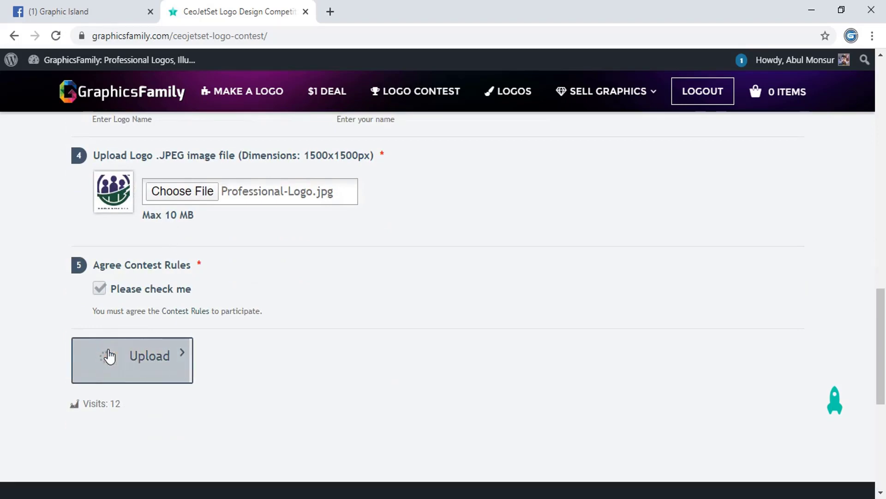
pyautogui.click(132, 359)
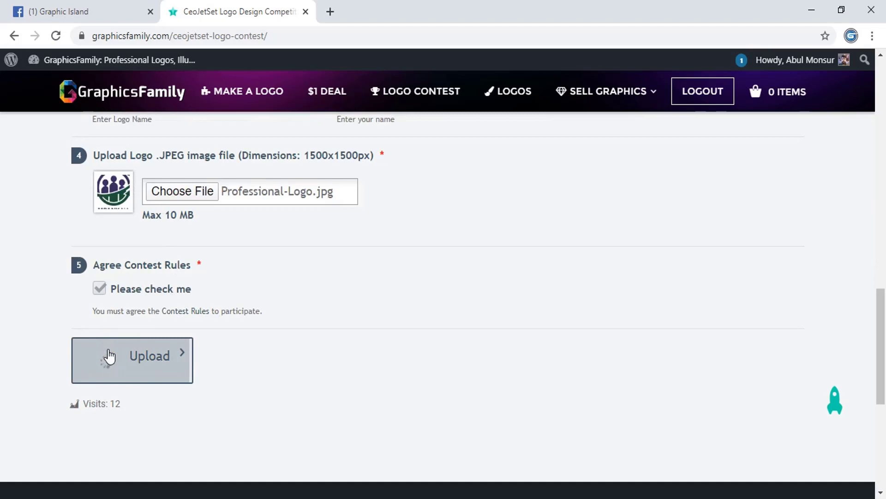
pyautogui.click(132, 359)
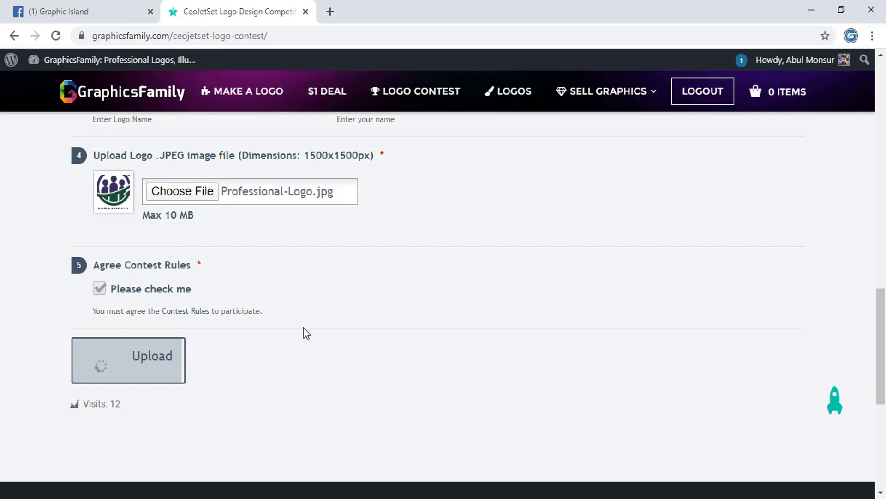
pyautogui.click(129, 360)
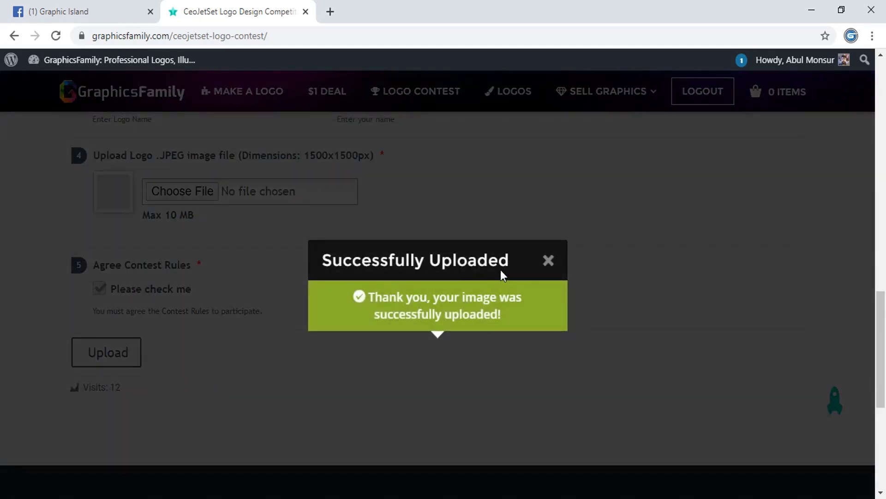
# Step: Dismiss the success popup, reload the contest page and view the new logo card with zero likes
pyautogui.click(55, 36)
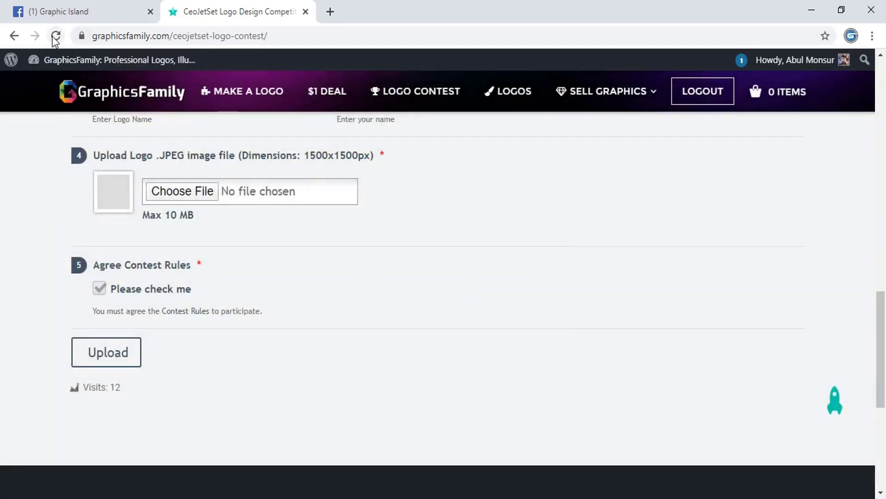
pyautogui.click(55, 36)
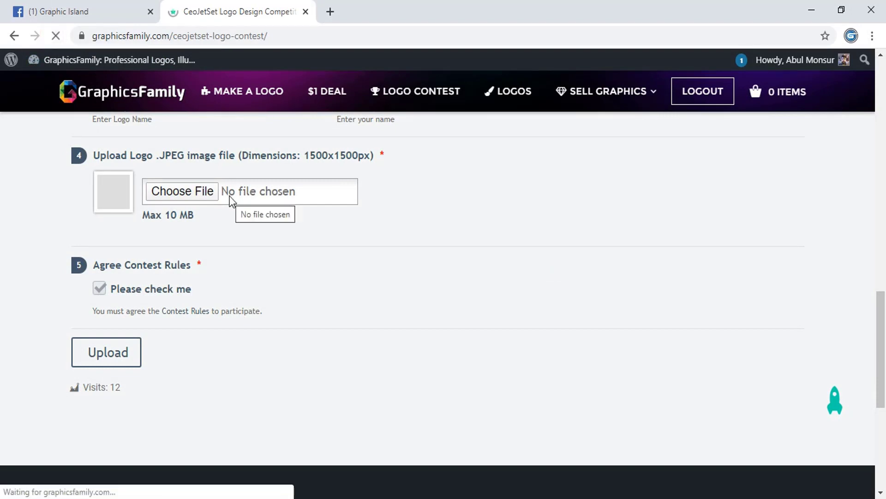
pyautogui.click(106, 351)
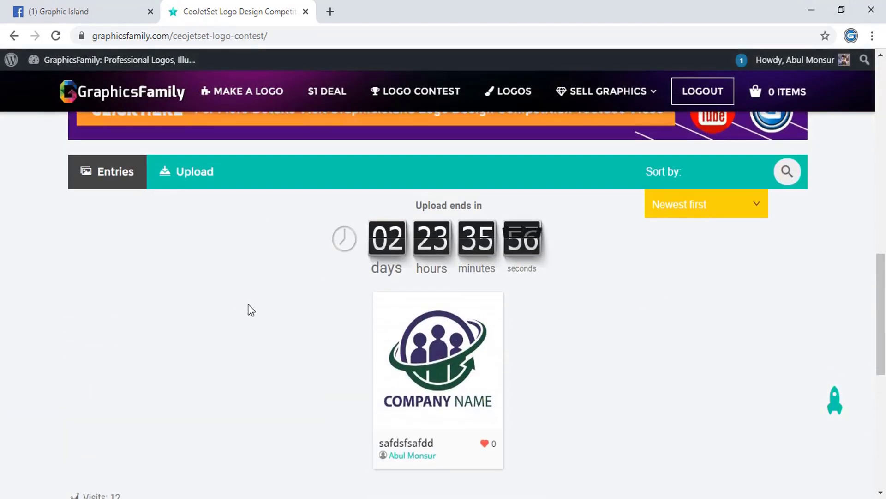
pyautogui.scroll(-3)
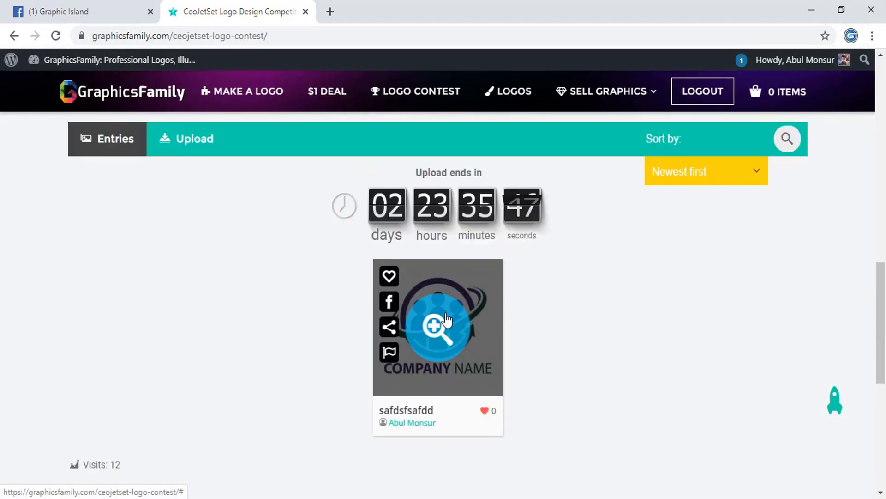
pyautogui.click(434, 327)
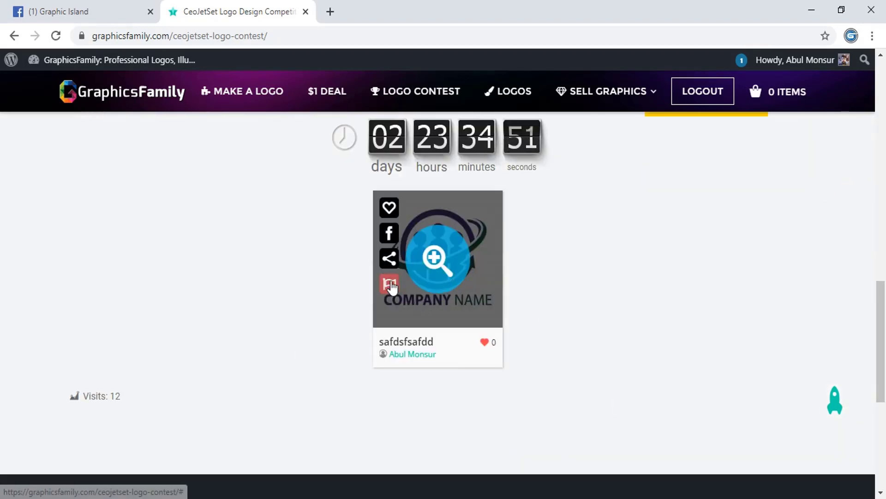
# Step: Close the Report A Photo popup, vote for the logo so its count reads 1, and dismiss the confirmation
pyautogui.click(388, 283)
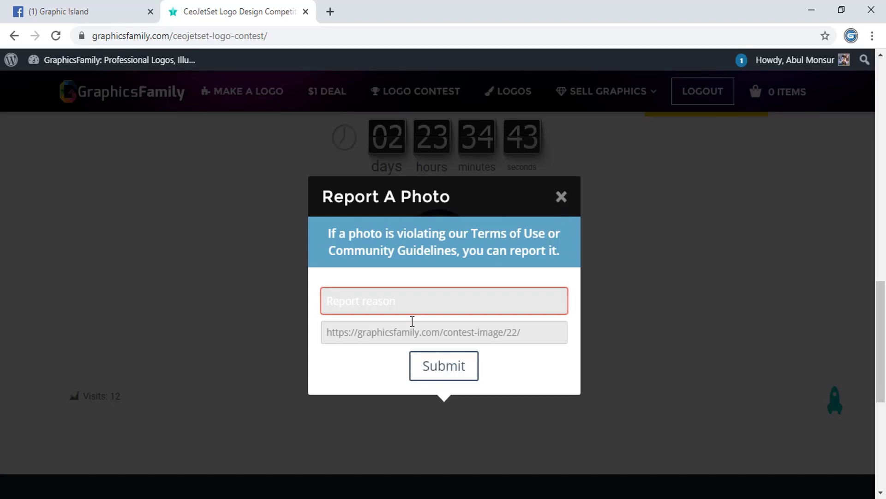
pyautogui.moveTo(415, 322)
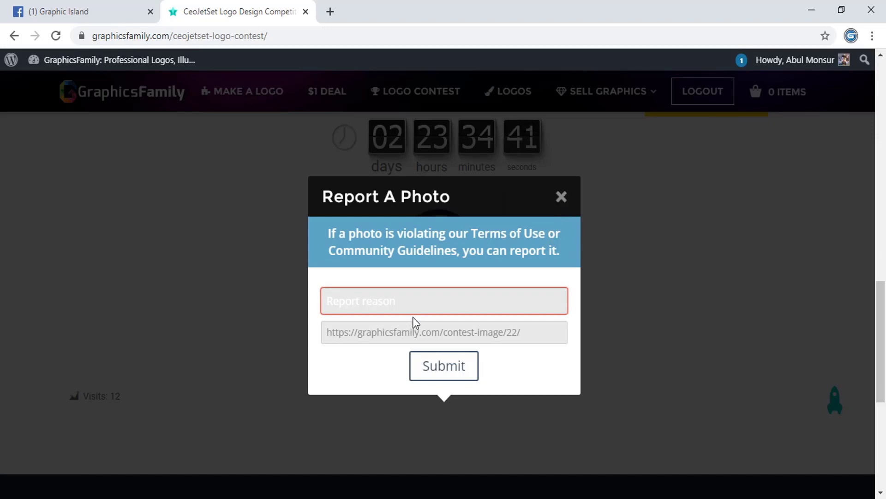
pyautogui.click(561, 196)
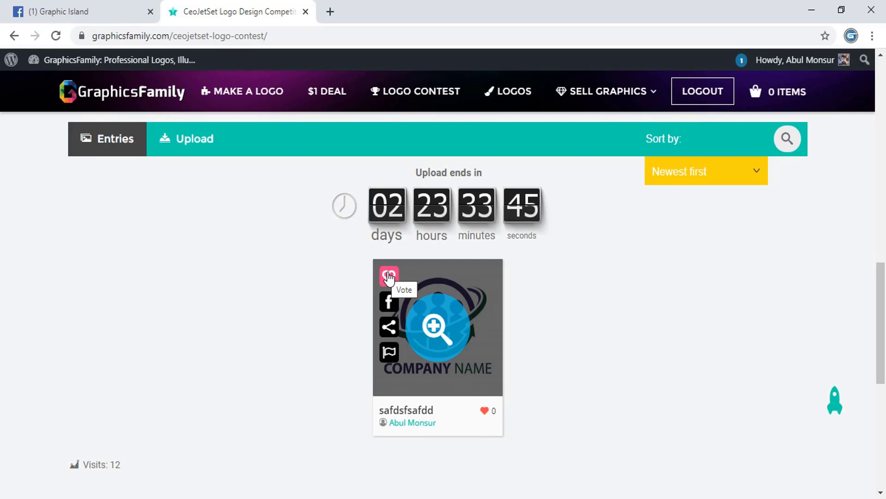
pyautogui.click(389, 277)
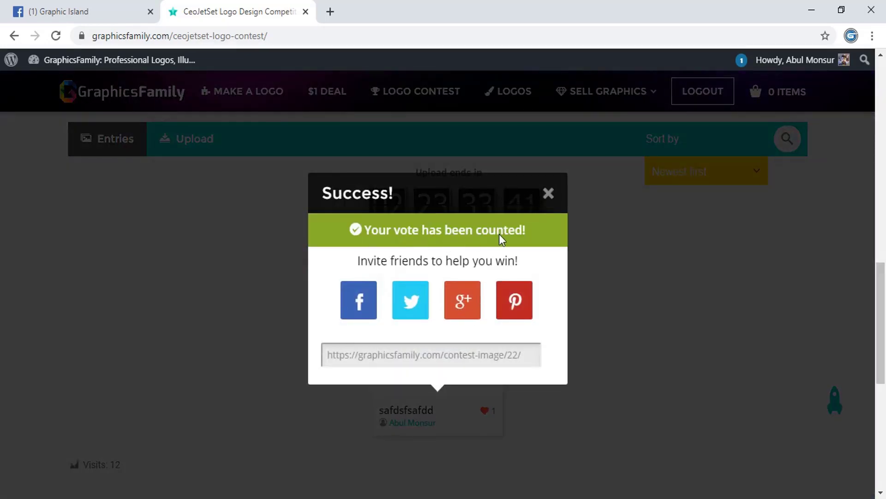
pyautogui.click(547, 193)
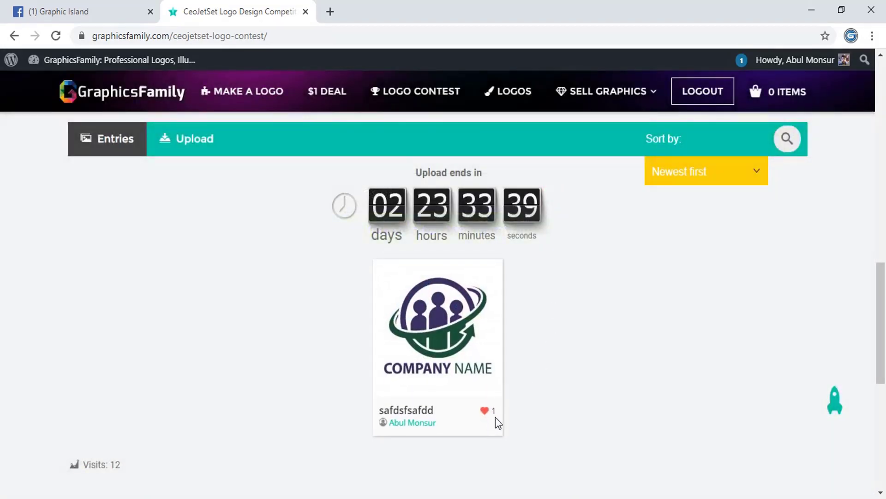